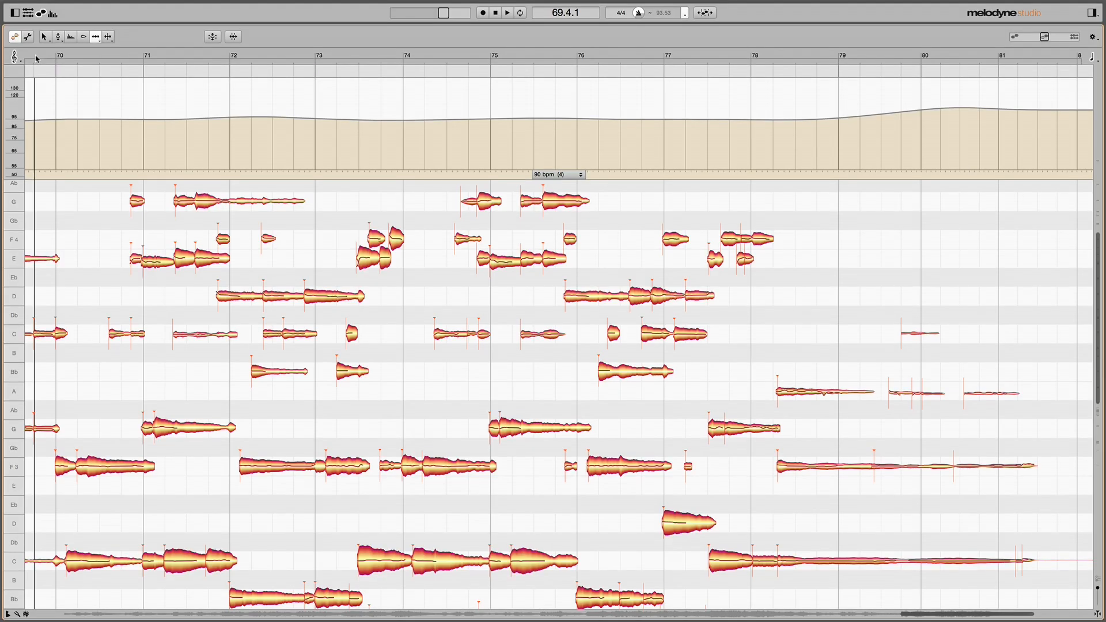
Play the closing bars, then begin Free Tempo Assignment to End from the span at bar 77.
left_click(507, 13)
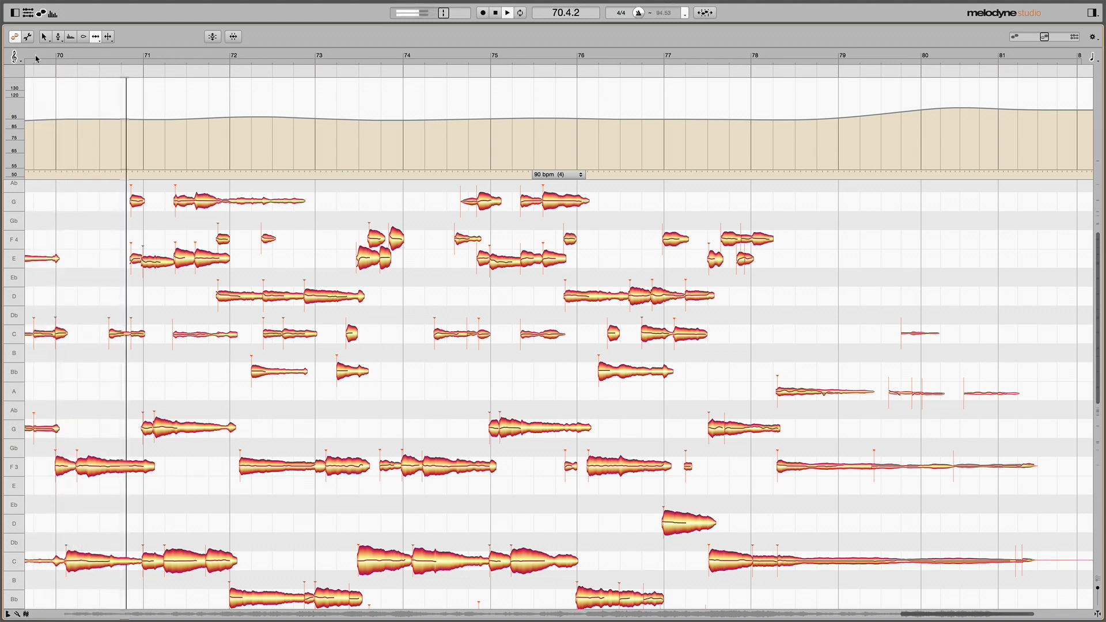
left_click(505, 13)
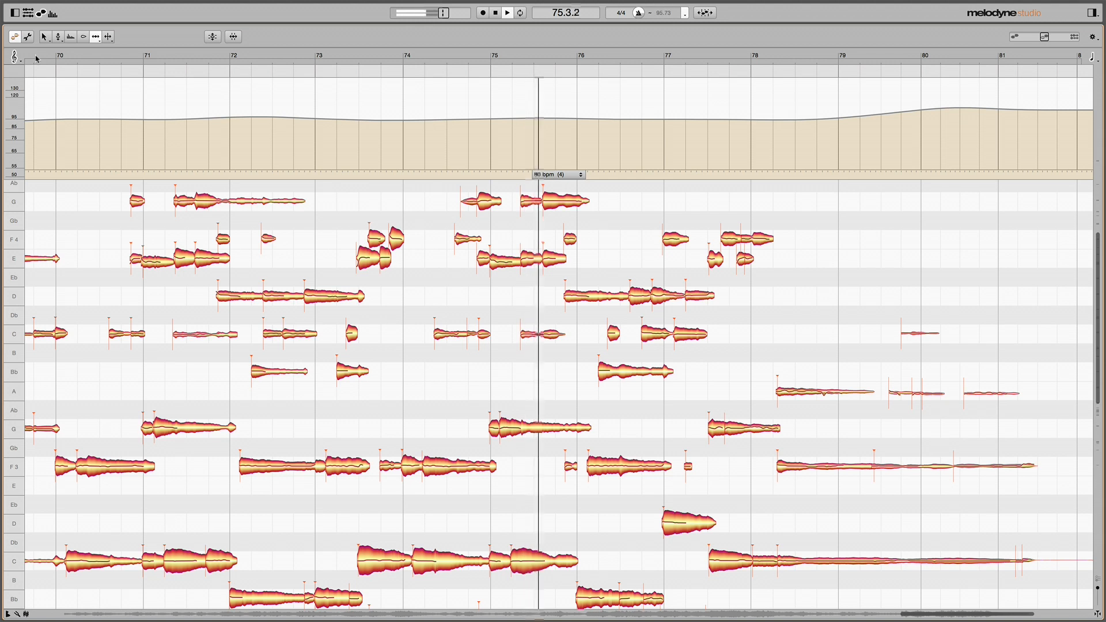
left_click(505, 14)
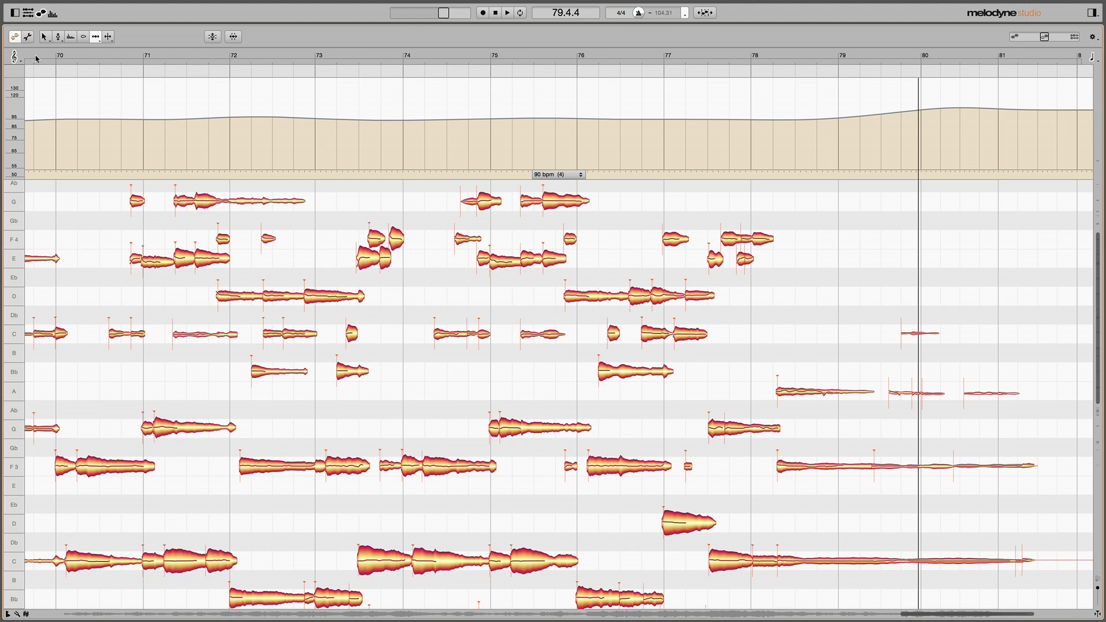
mouse_move(629, 228)
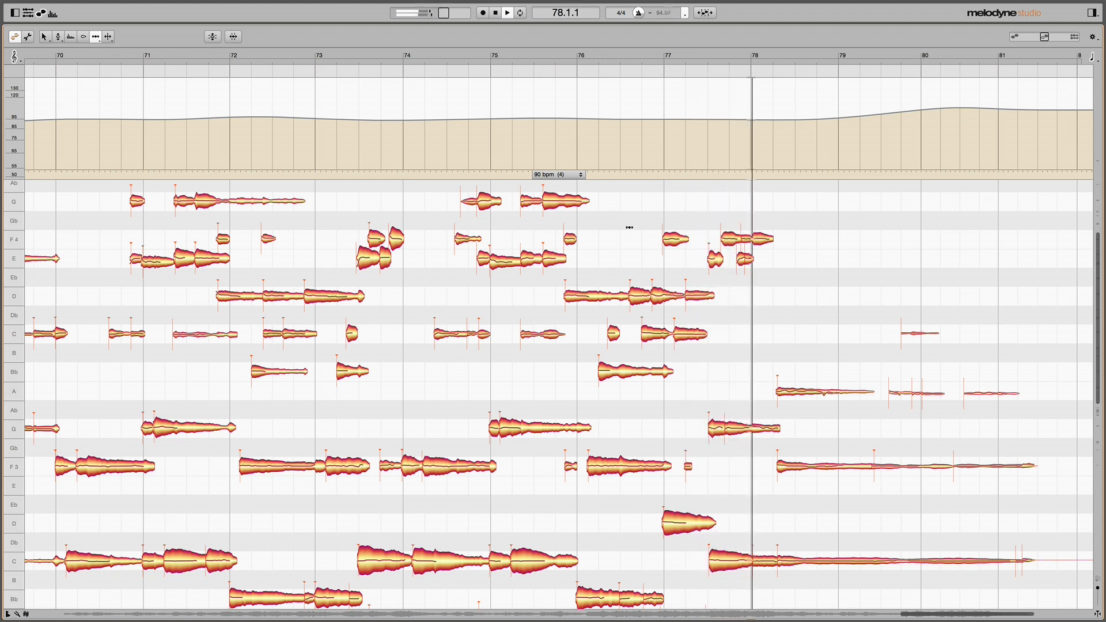
left_click(507, 12)
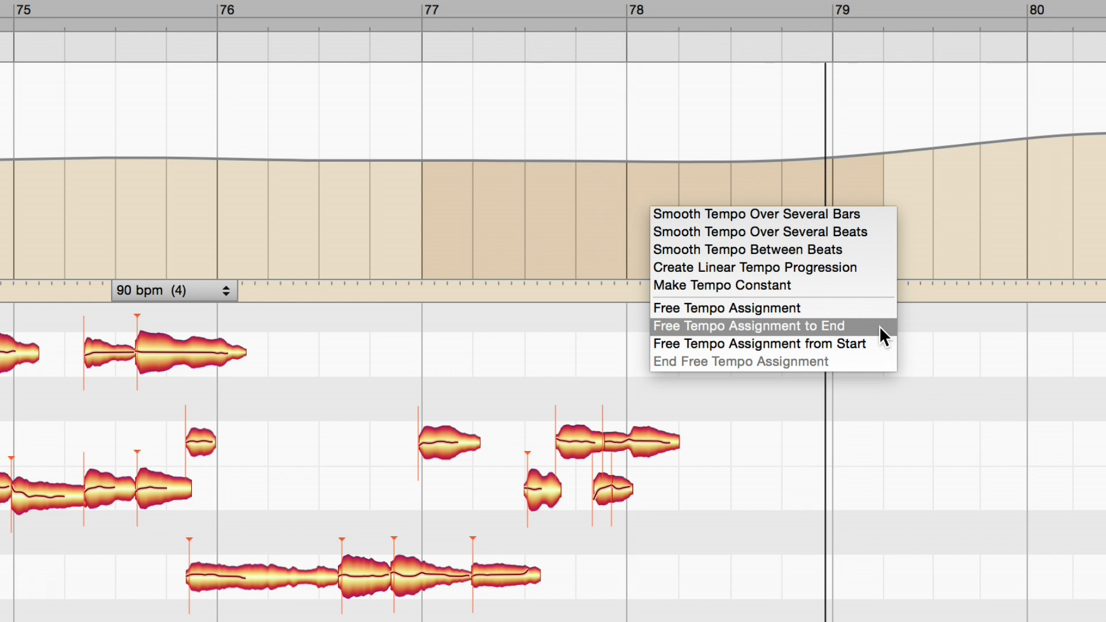
left_click(749, 326)
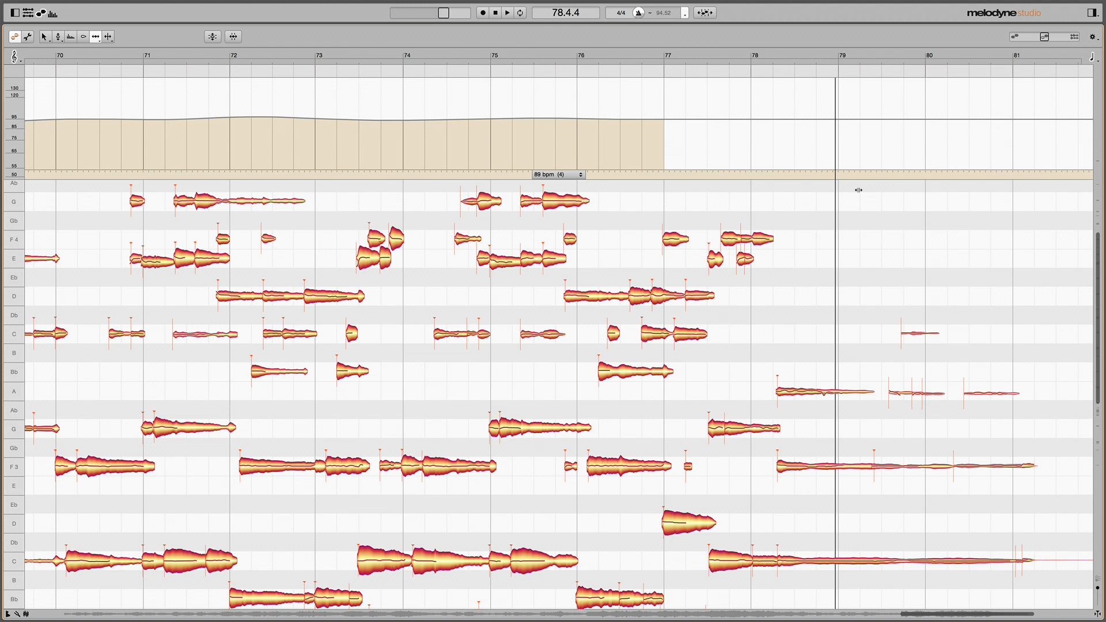
mouse_move(793, 143)
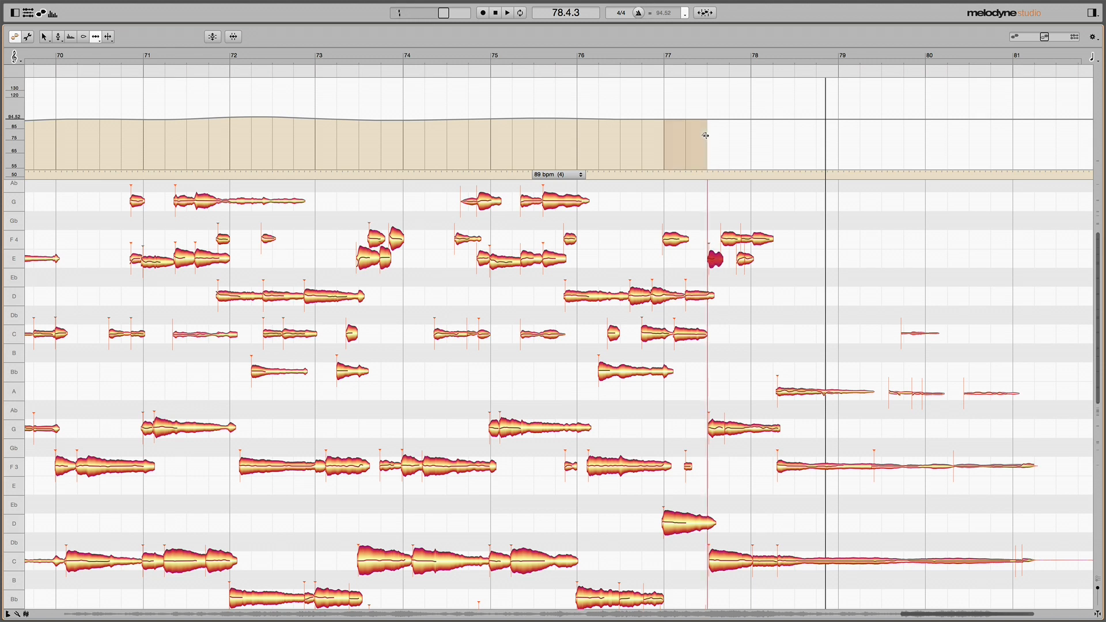
Drag the tempo curve down past bar 77 so beats snap onto the closing piano notes.
left_click_drag(702, 134, 712, 145)
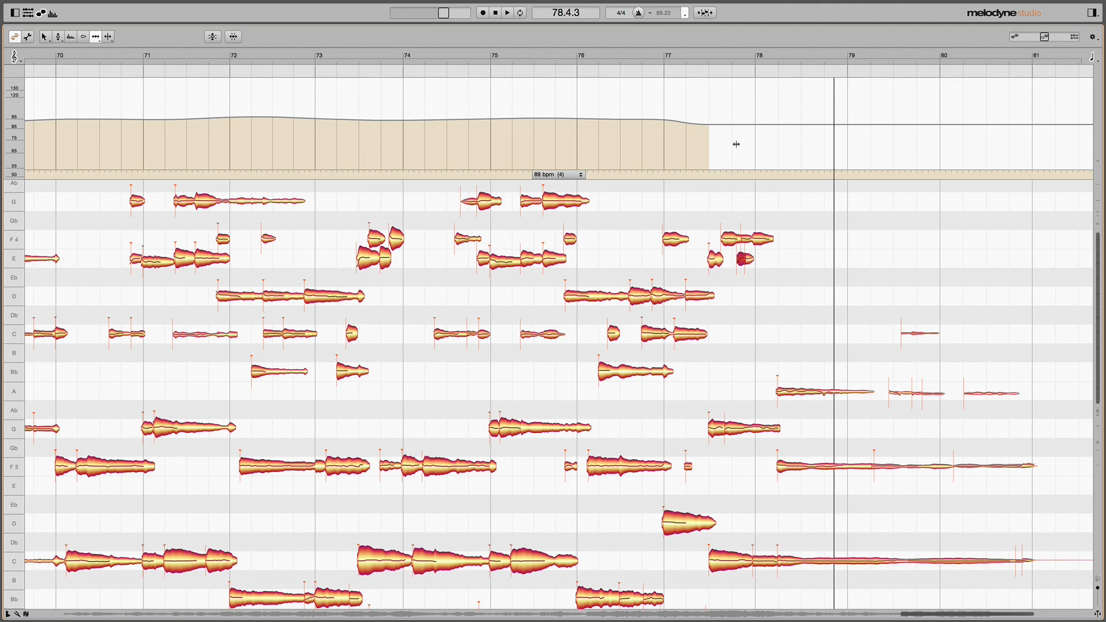
left_click_drag(736, 144, 738, 140)
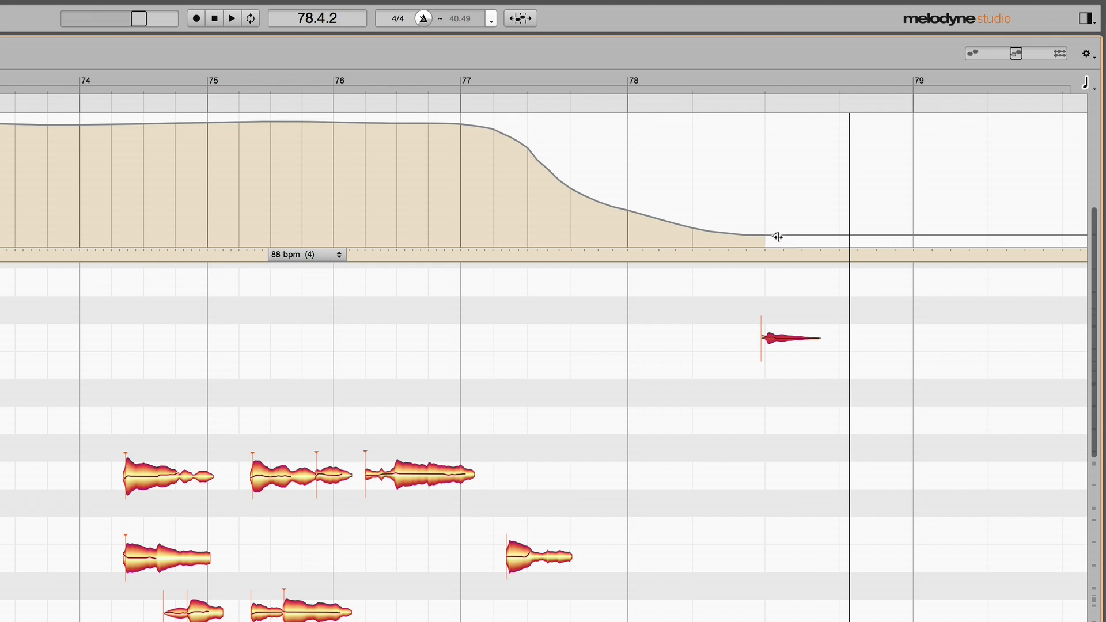
Choose End Free Tempo Assignment at the curve's end, keeping the ritardando near 40 bpm.
right_click(775, 237)
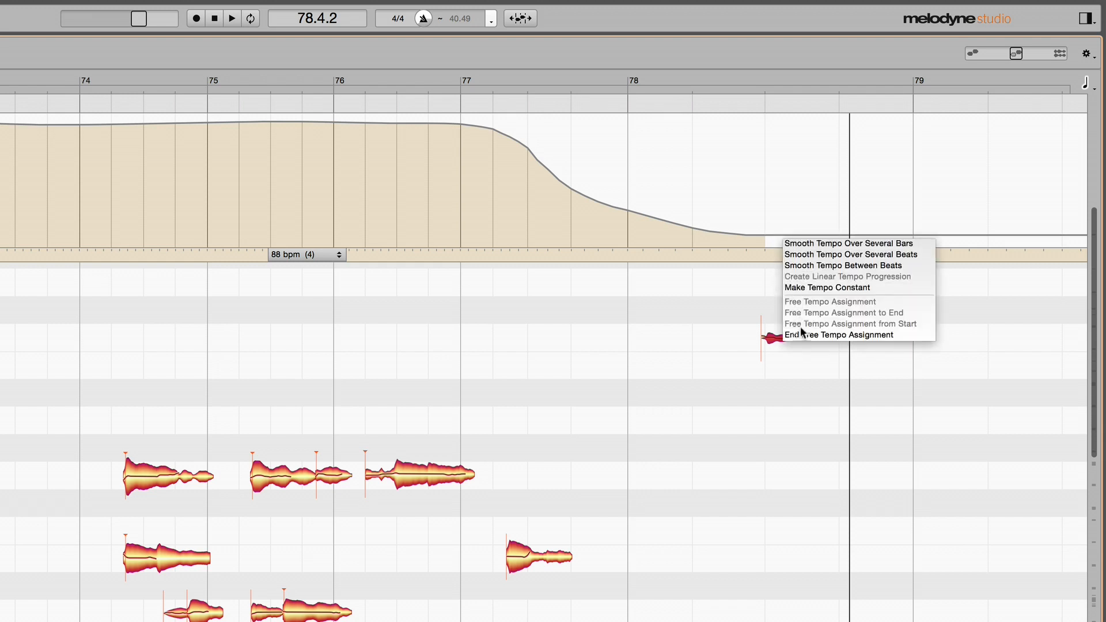